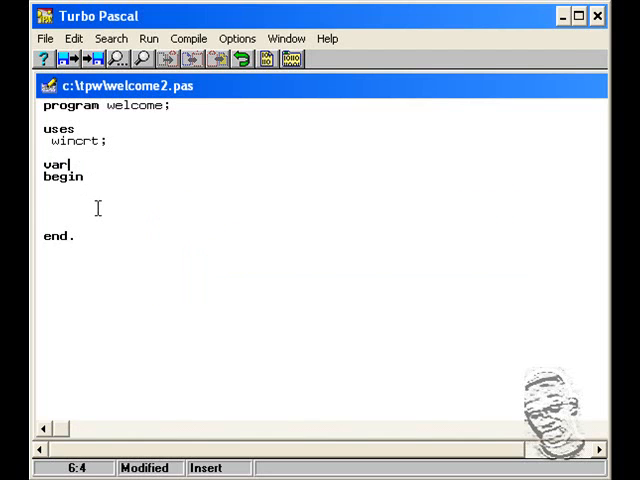
Step: Declare name : string; and age : integer; on new lines in the var section
key("Enter")
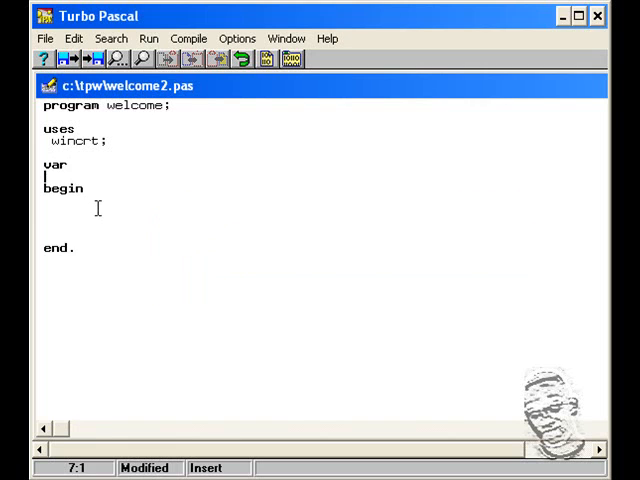
type("name : str")
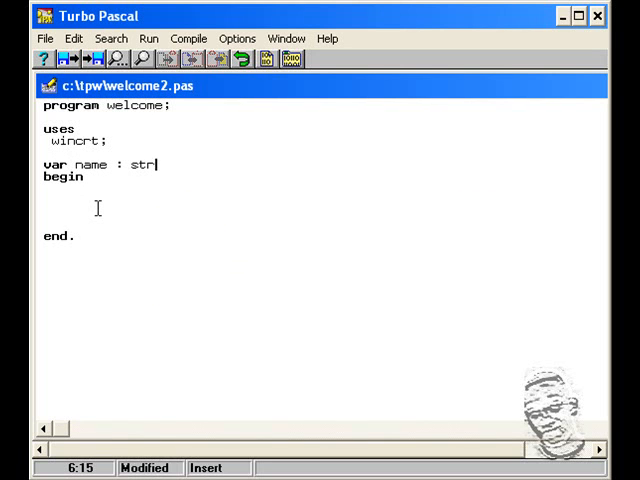
type("ing;")
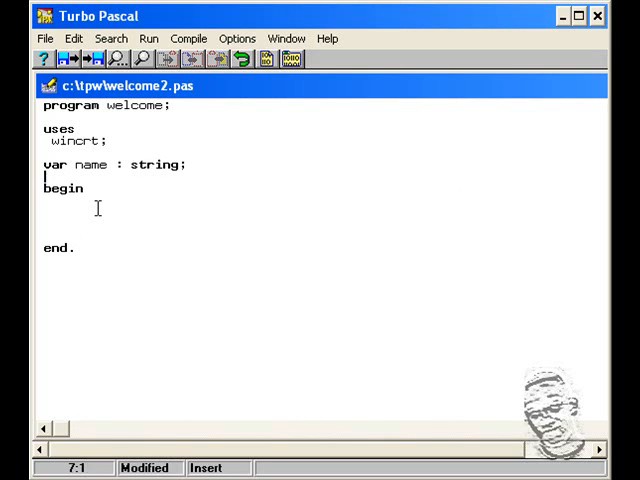
type("a")
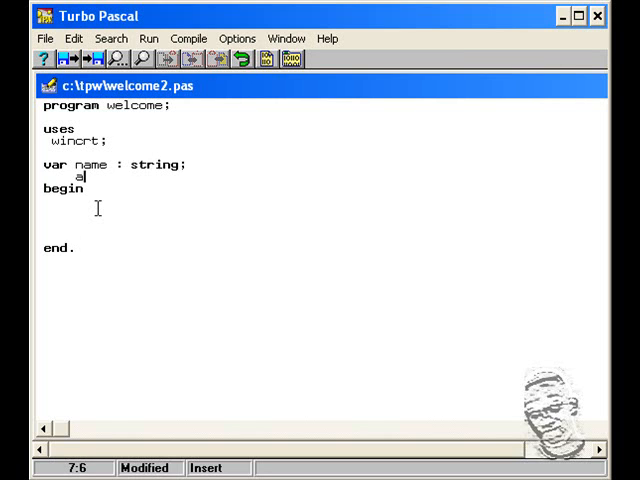
type("ge")
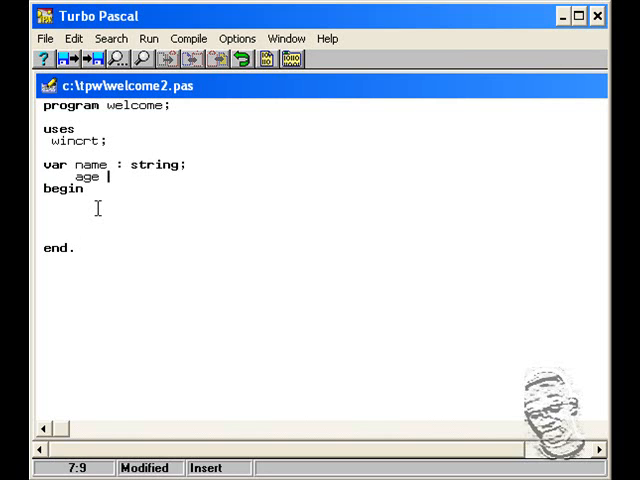
type(": int")
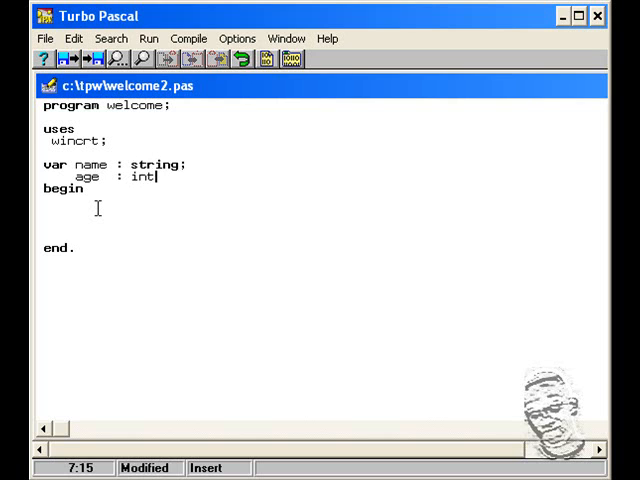
type("eger;")
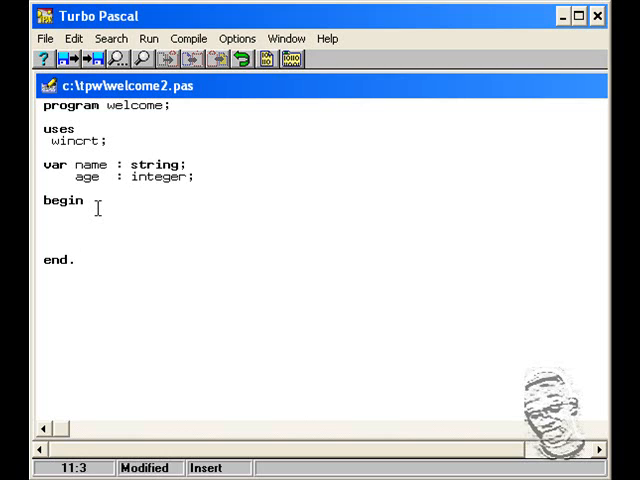
Step: Add the prompt Writeln('Enter your name'); under begin
type("W")
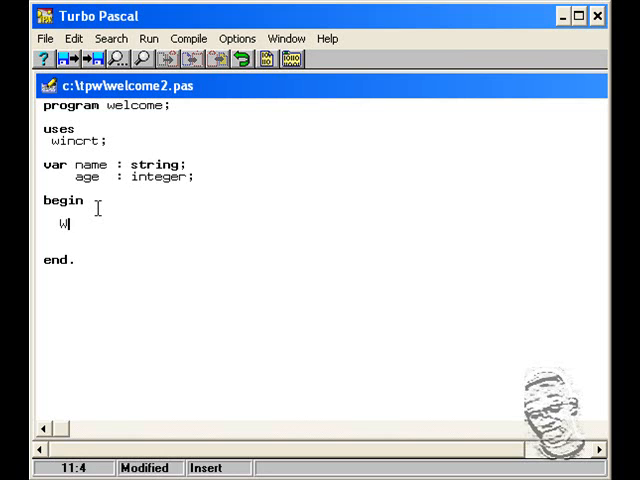
type("rite")
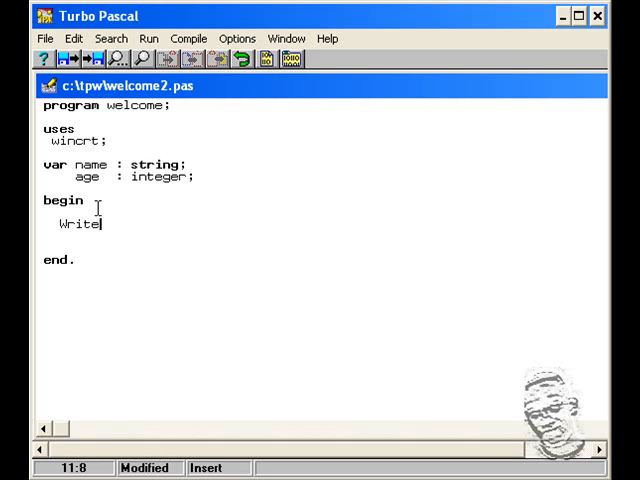
type("ln(")
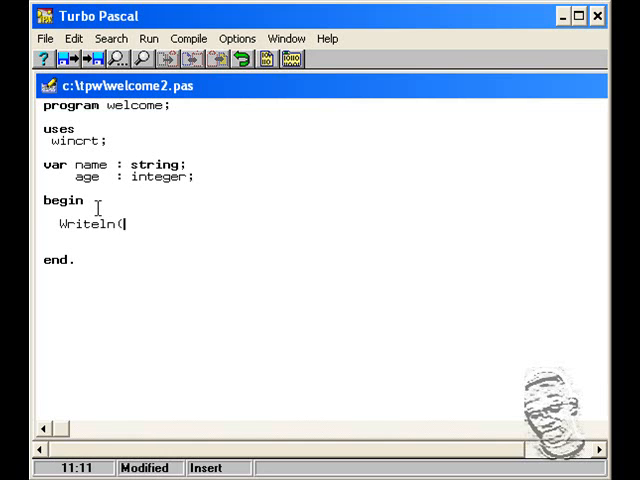
type("'e")
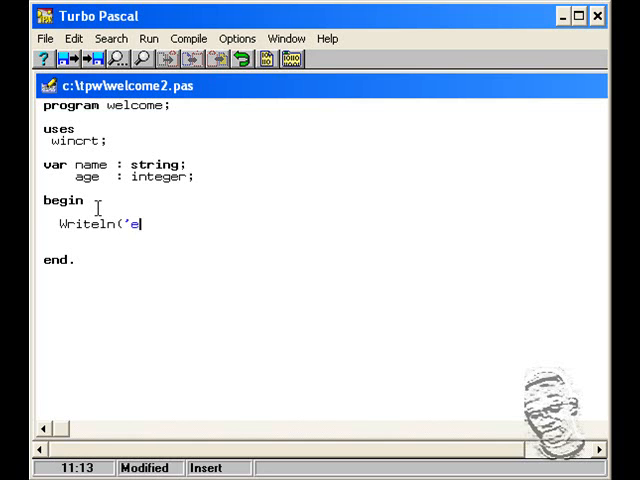
key("Backspace")
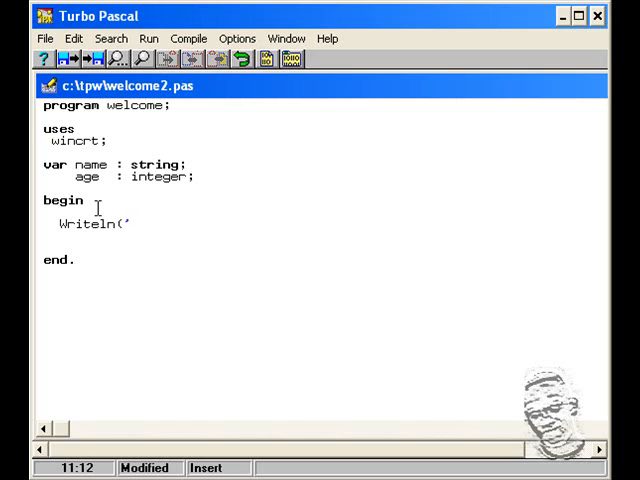
type("Enter y")
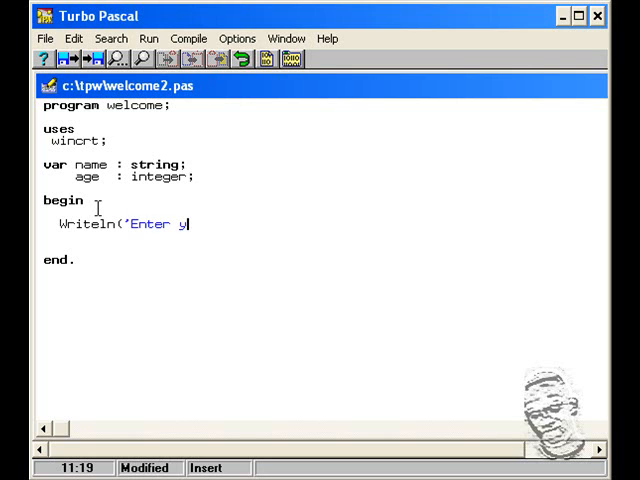
type("our nam")
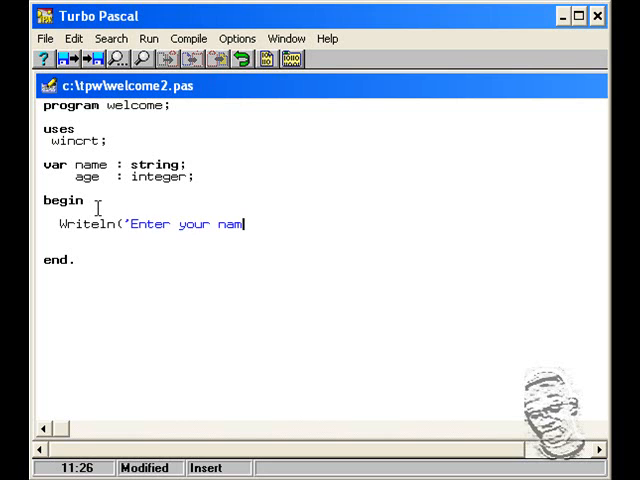
type("e'")
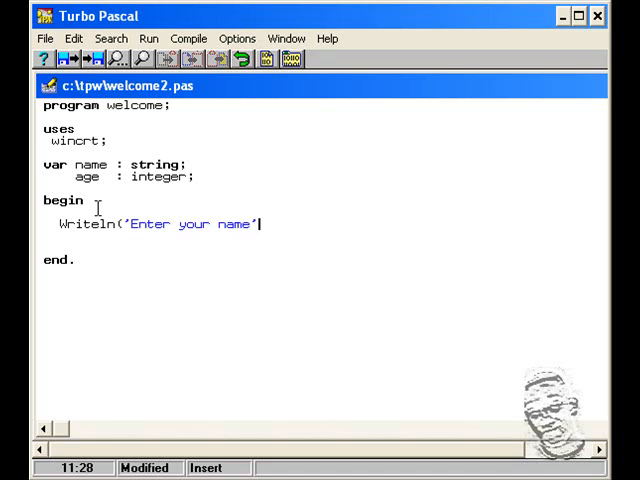
type(")")
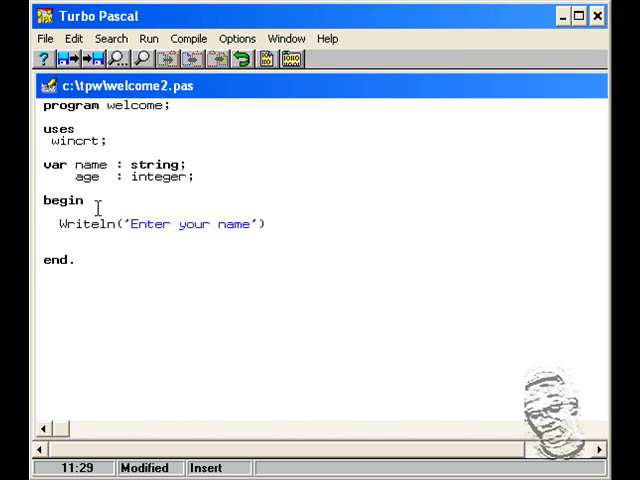
type(";")
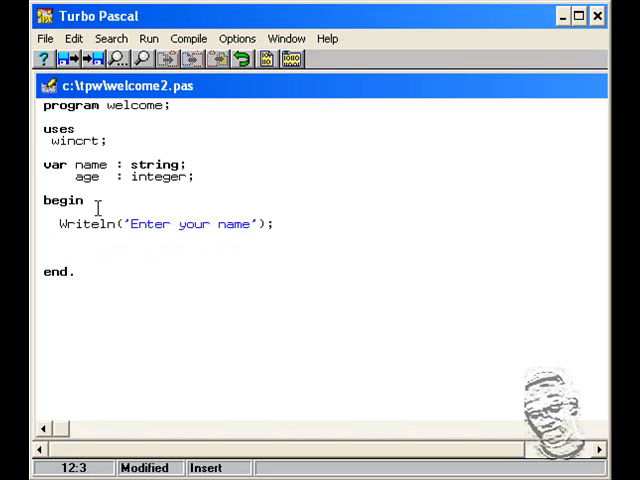
Step: Add Readln(name); to read the reply into name
type("Real")
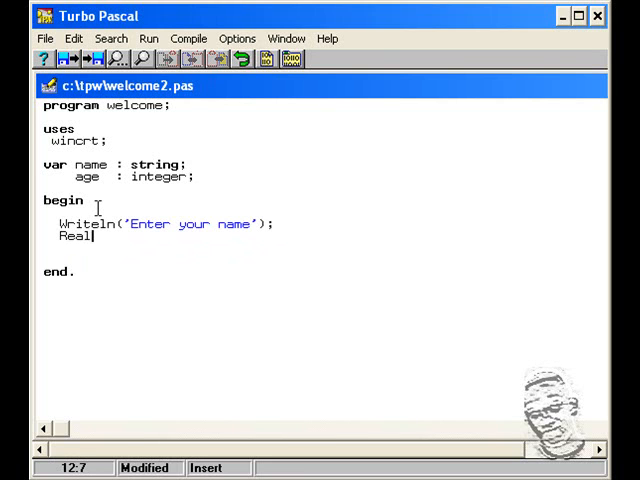
type("l")
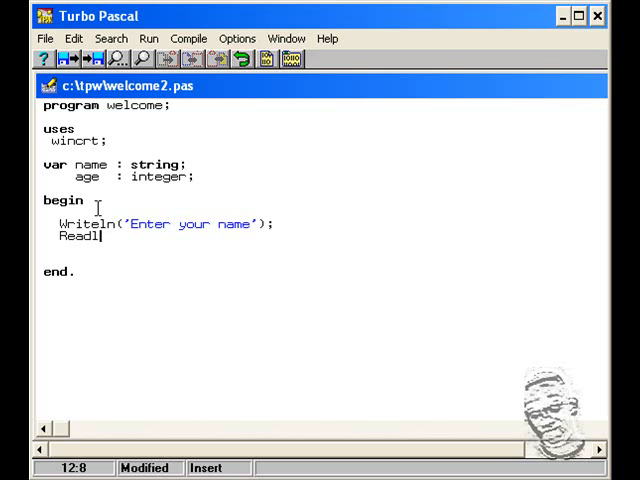
type("n")
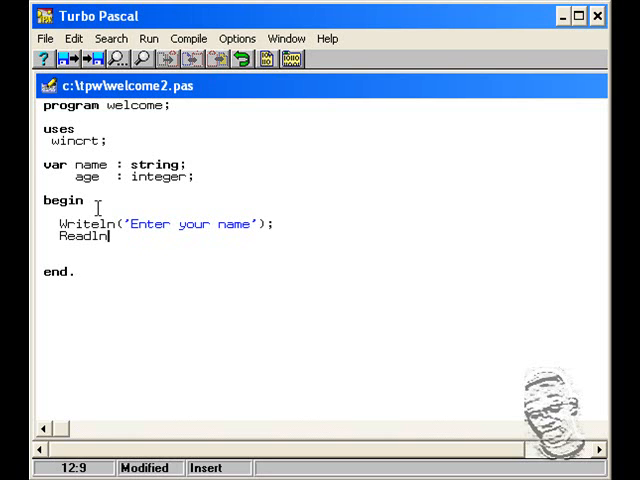
type("(")
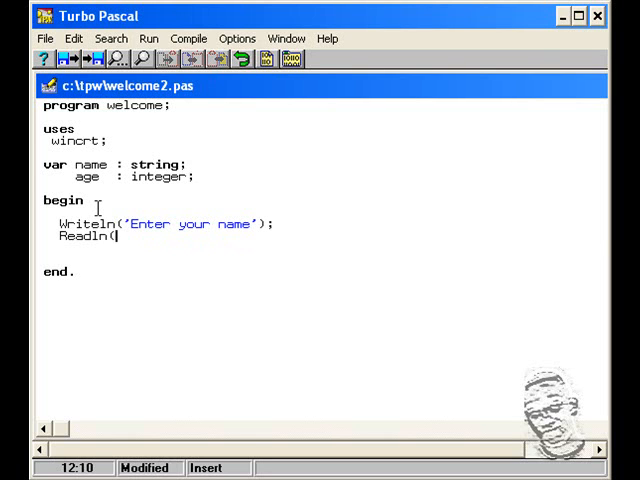
type("name")
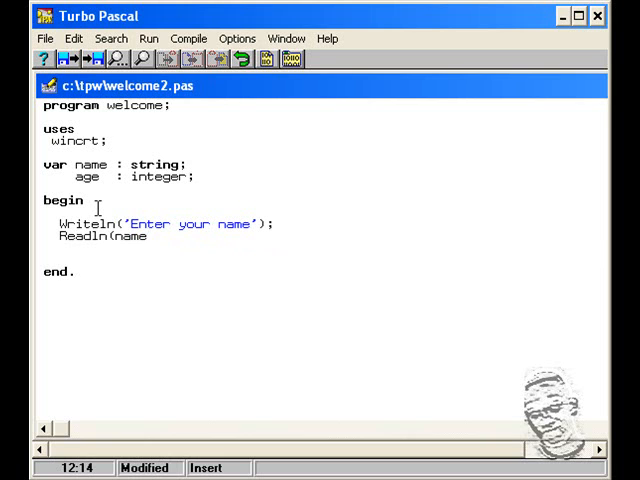
type(");")
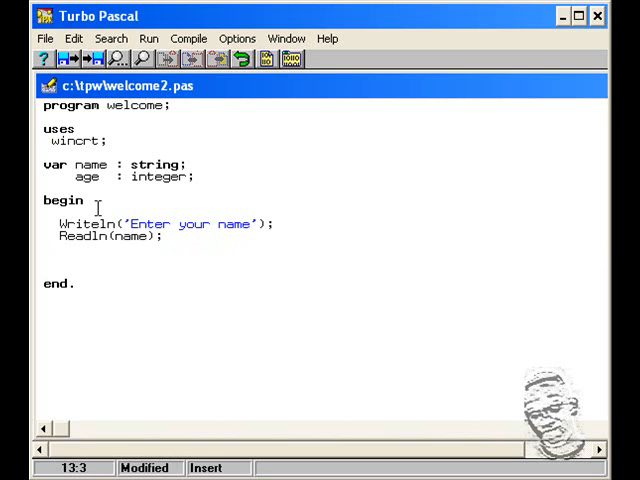
Step: Type the greeting Writeln('Hi', name 'nice to see you'); below Readln(name)
type("Wr")
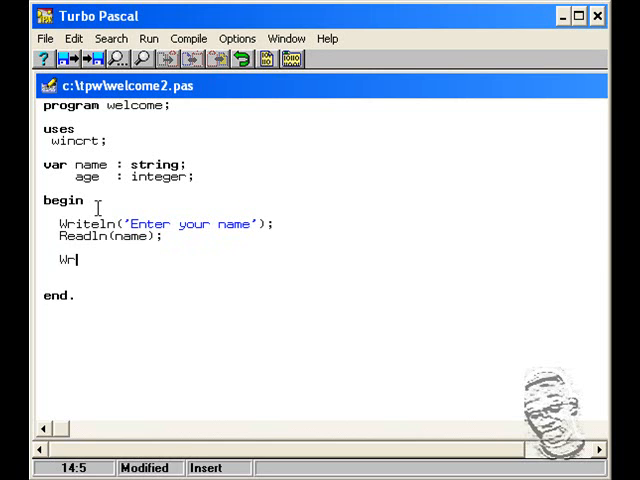
type("te")
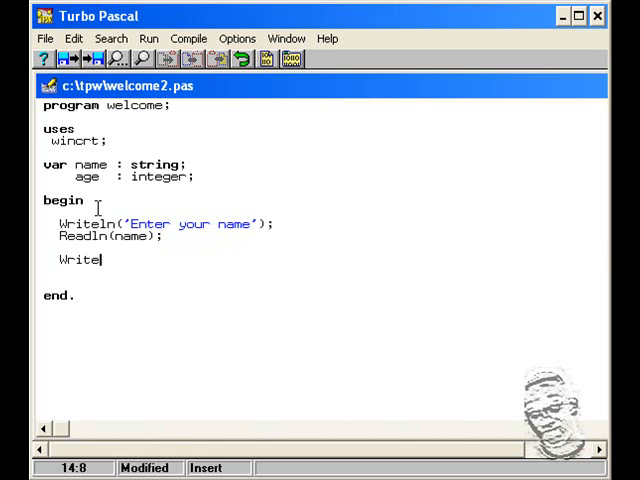
type("ln")
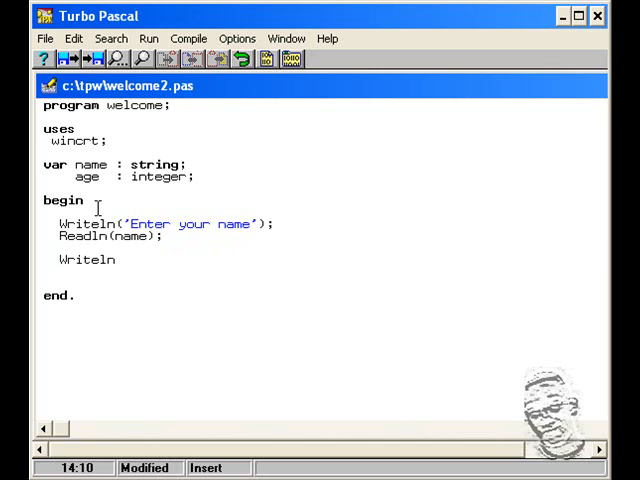
type("(")
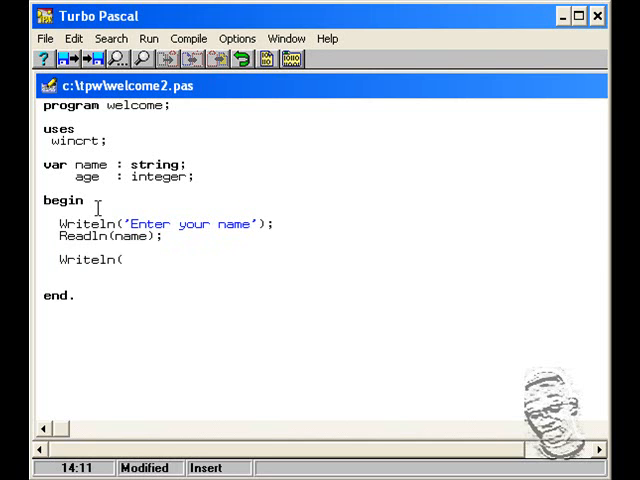
type("'")
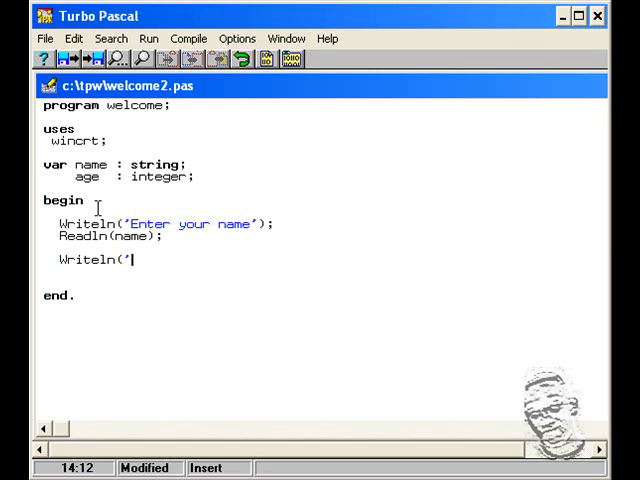
type("Hi")
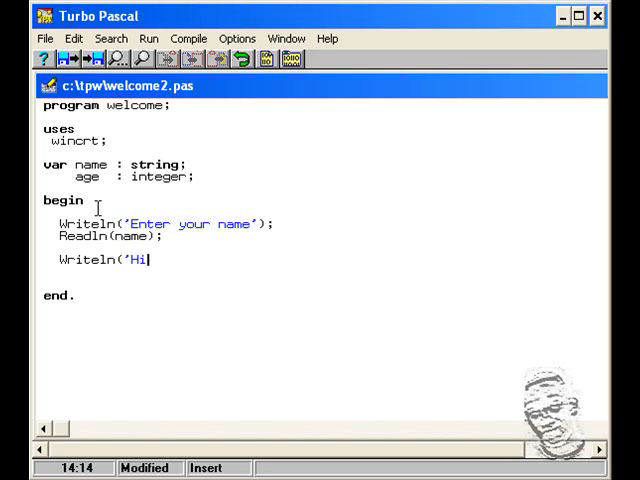
type("'")
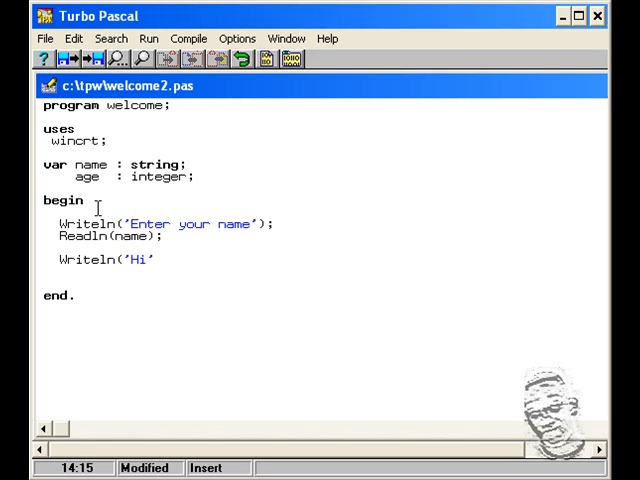
type(", nam")
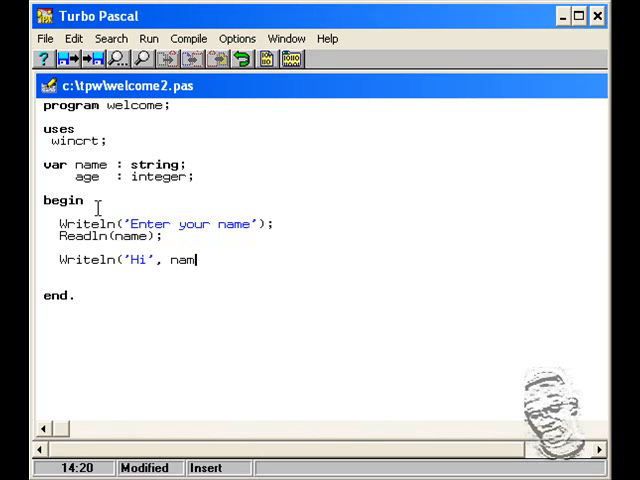
type("e")
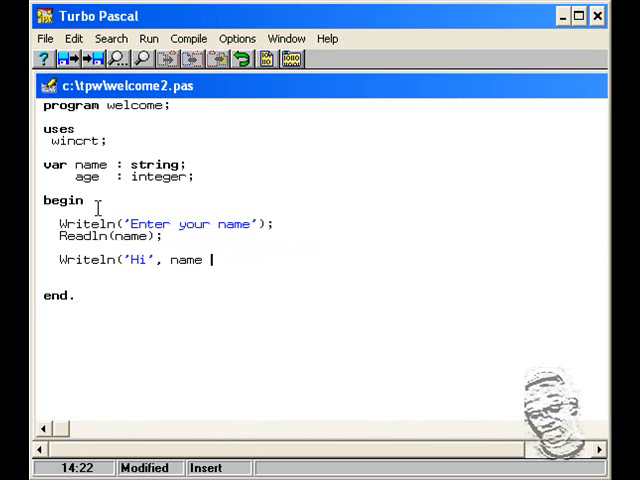
type("'")
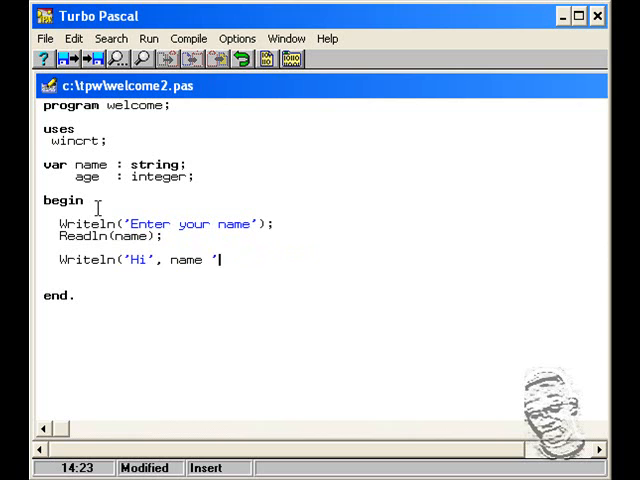
type("nice to see")
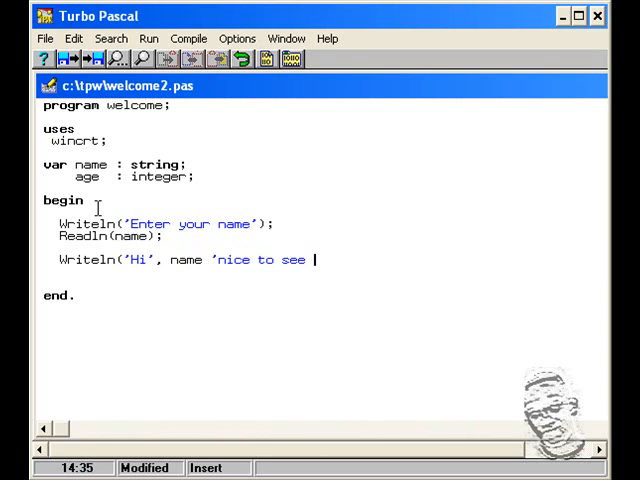
type("you")
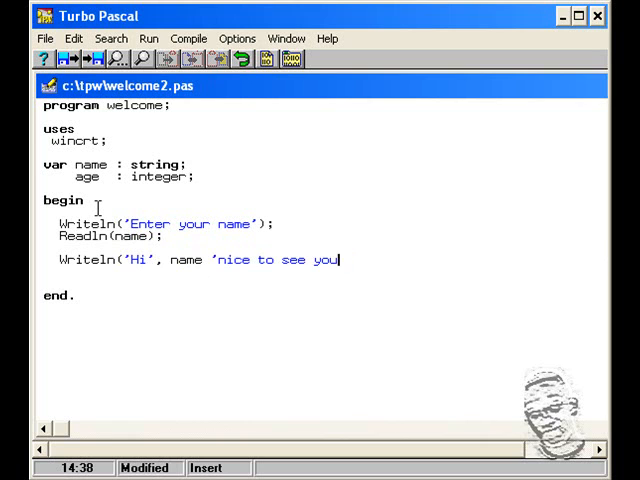
type("');")
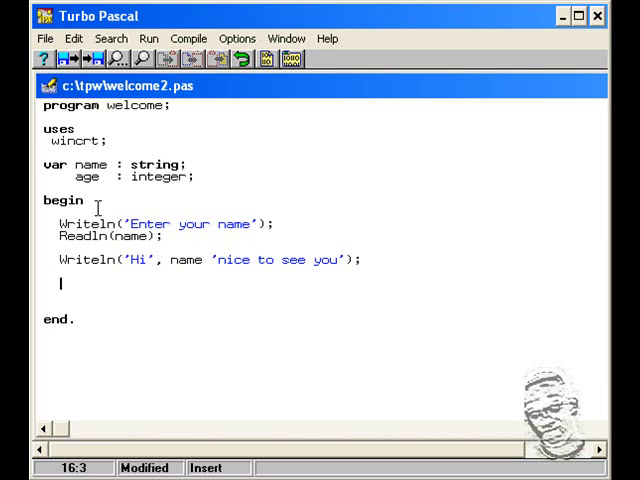
Step: Add the prompt Writeln('Enter your age'); below the greeting
type("Writel")
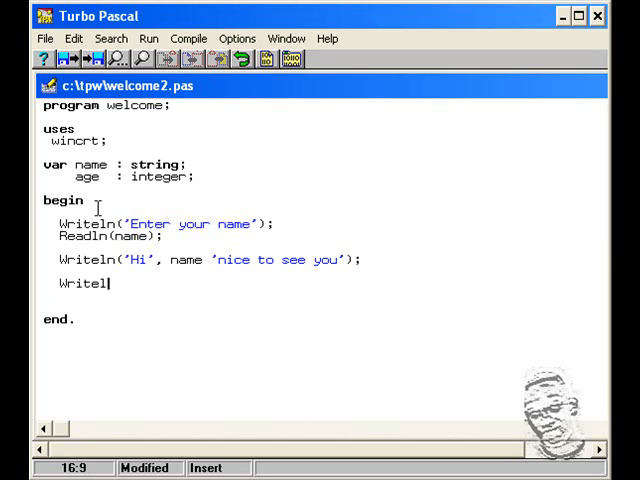
type("n(")
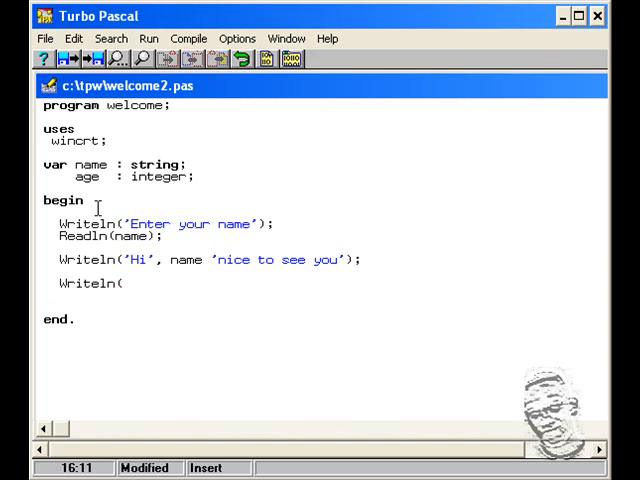
type("'")
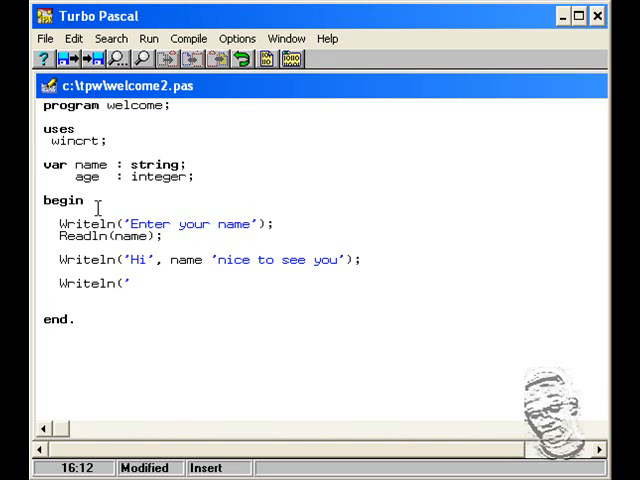
type("Enter")
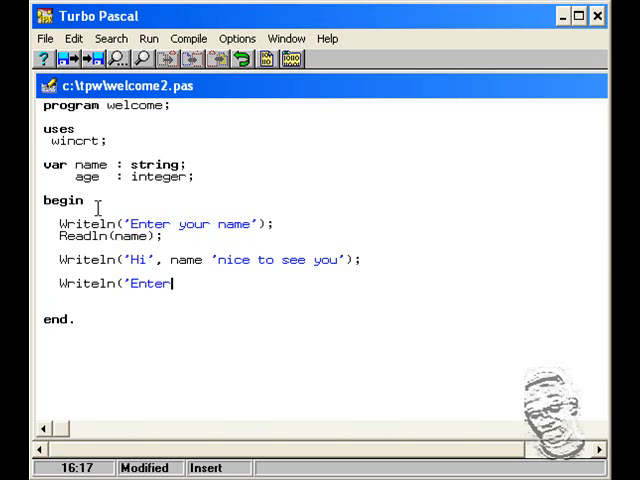
type("your")
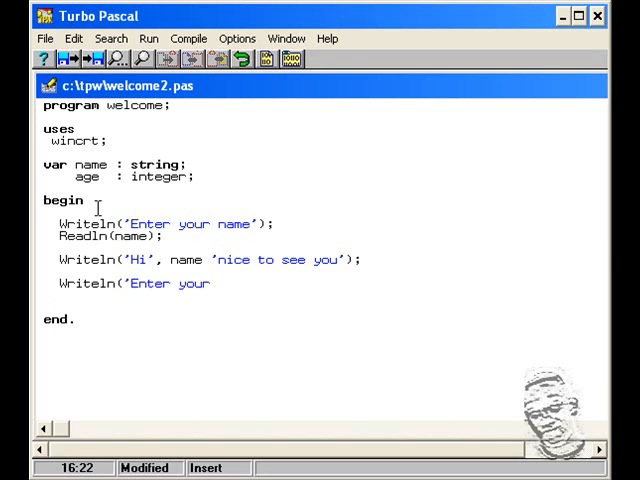
type("age")
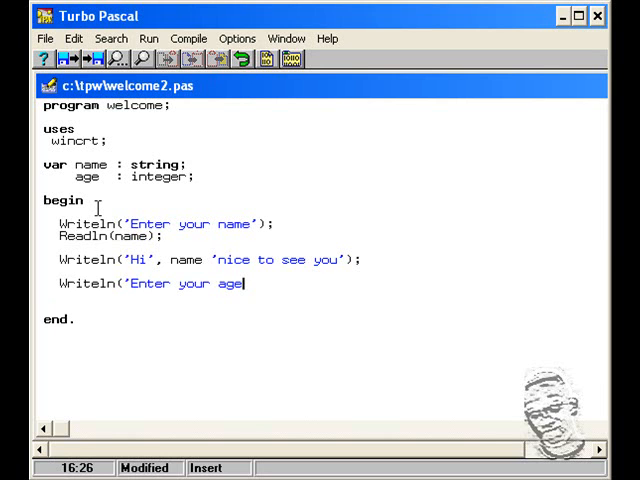
type("');")
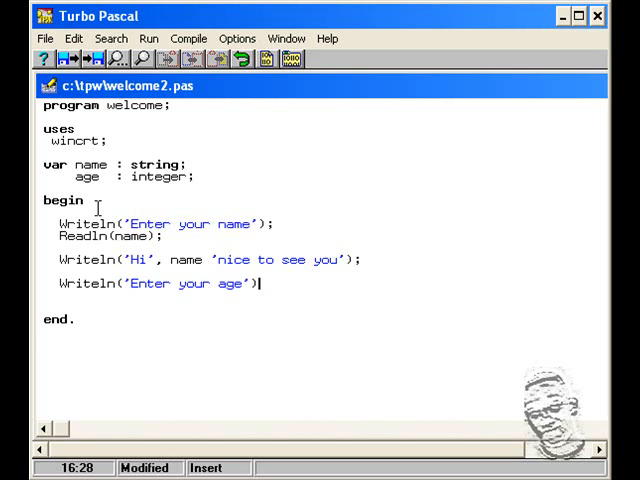
type(";")
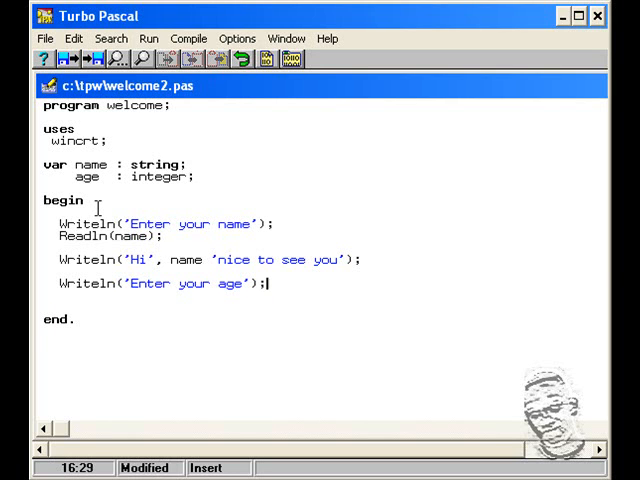
Step: Add Readln(age); to read the age value
type("Rea")
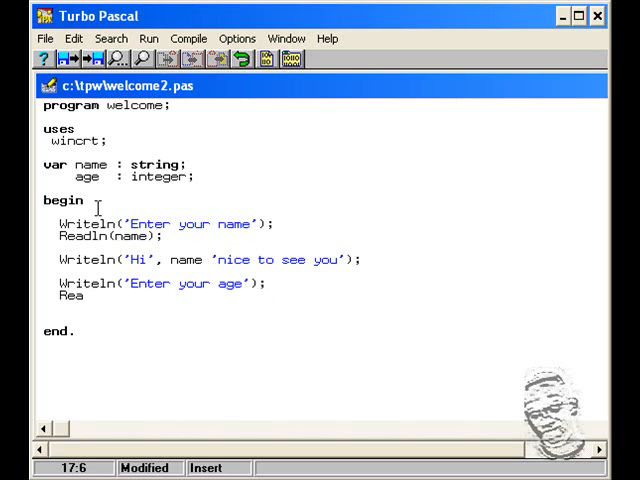
type("dln")
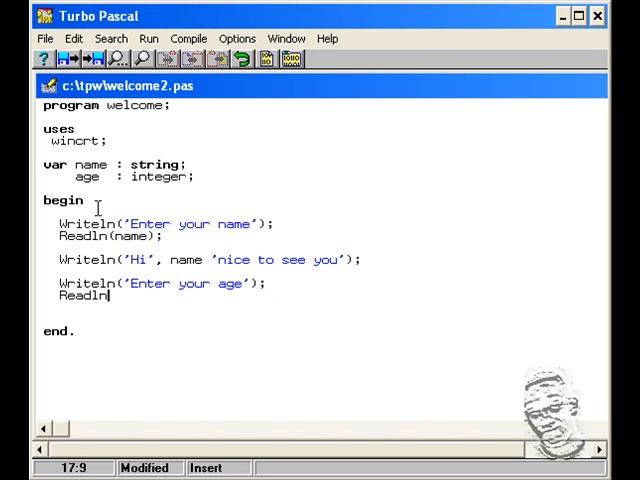
type("(a")
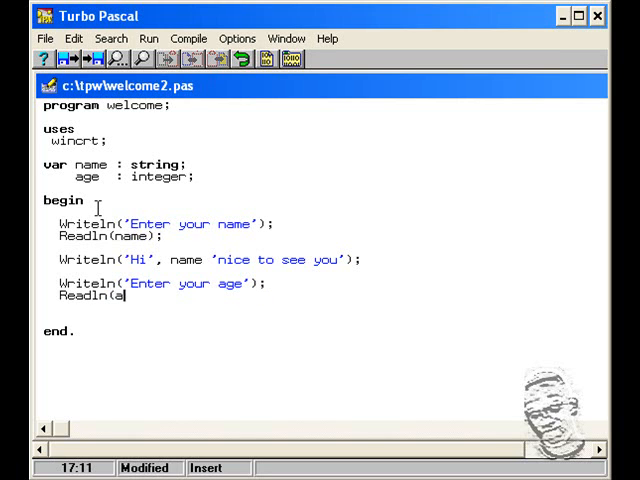
type("ge);")
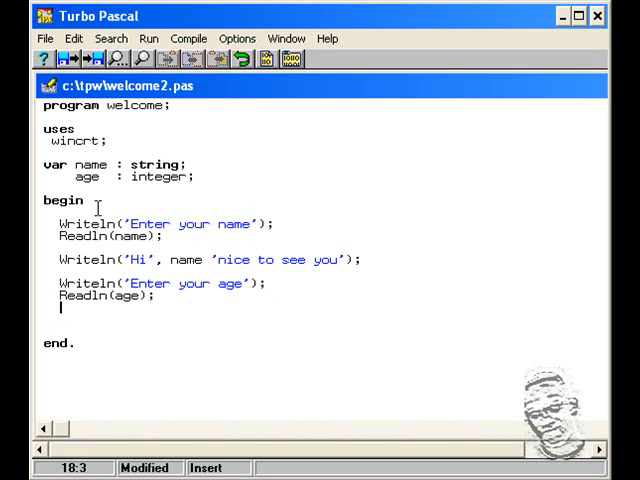
Step: Type Writeln('So you are', age, 'years old' on the empty line before end
type("Write")
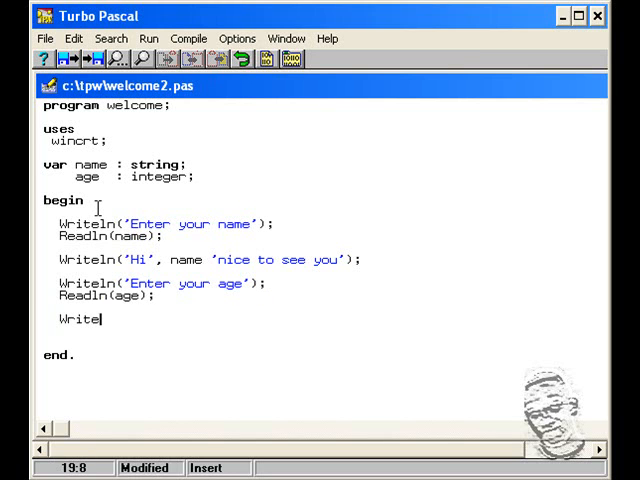
type("ln")
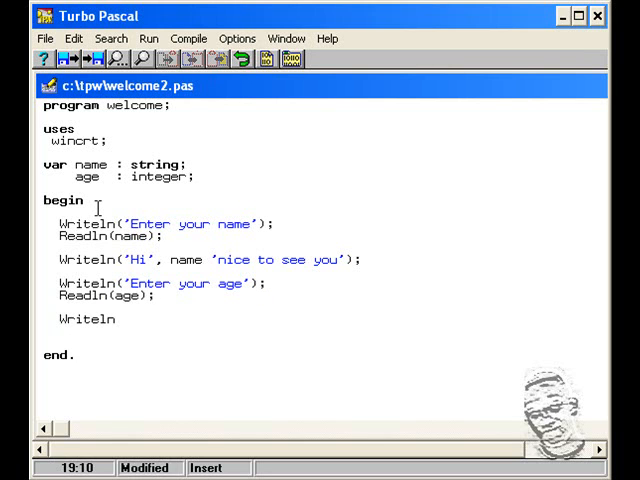
type("('")
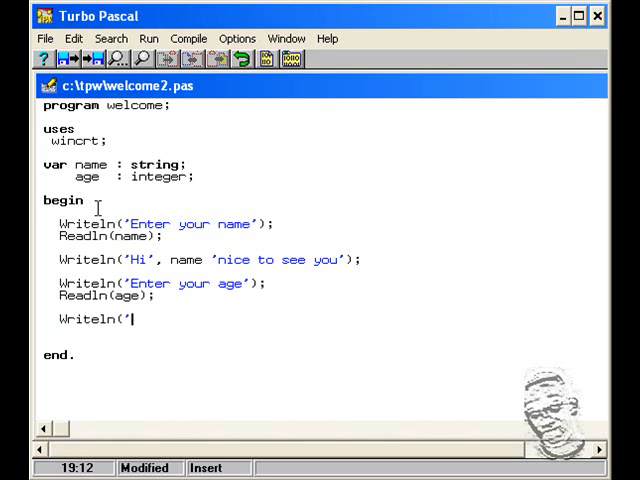
type("So")
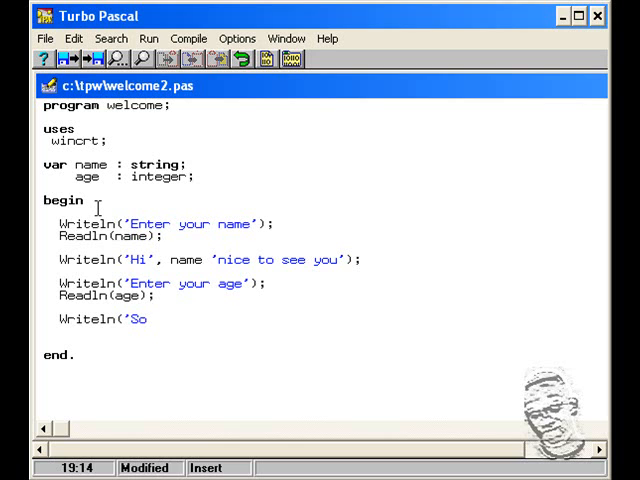
type("you are")
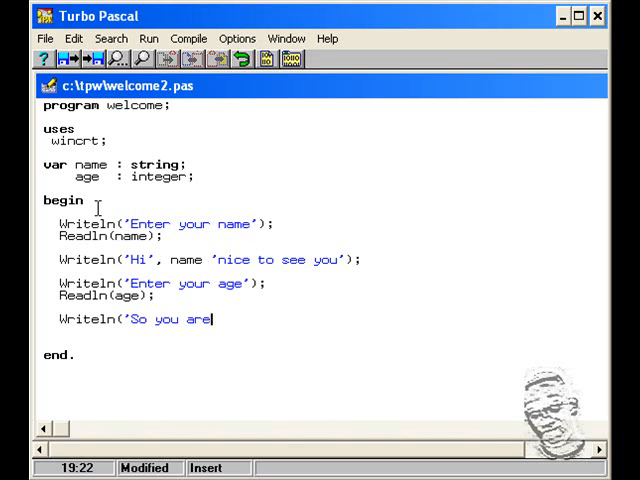
type("'")
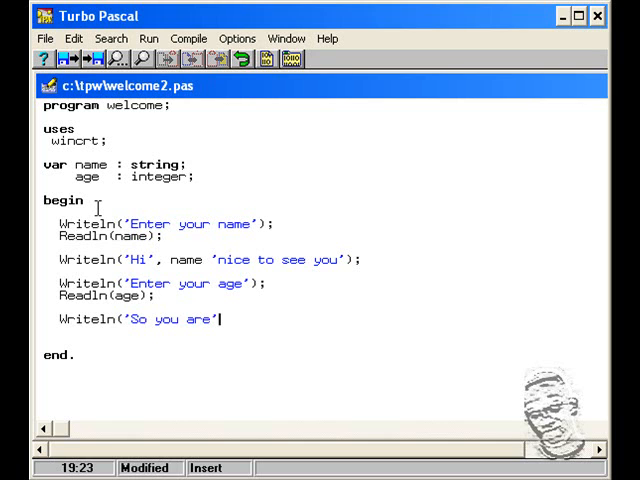
type("age")
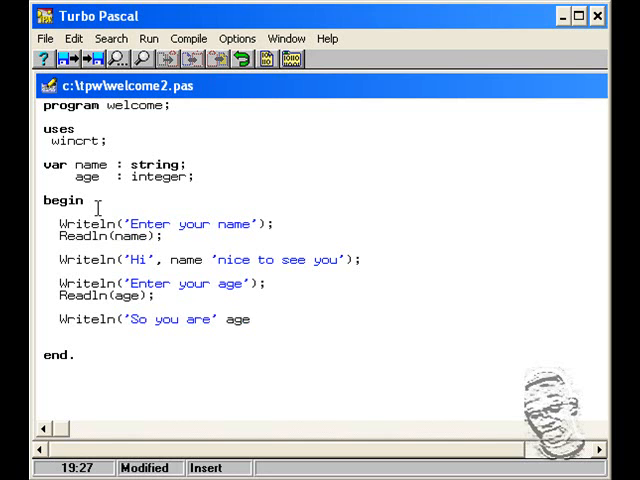
type(",")
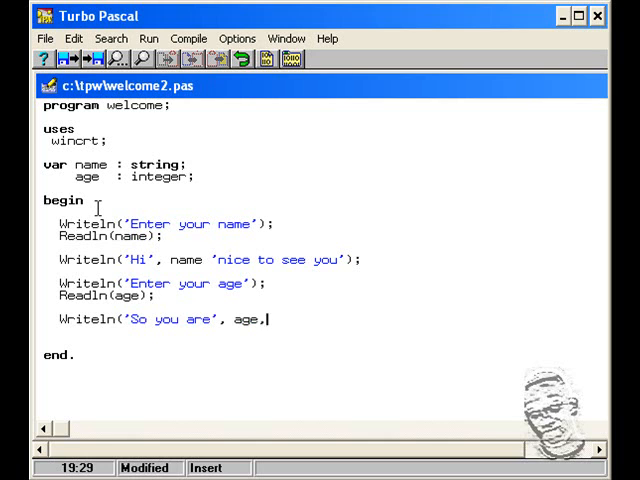
type("'")
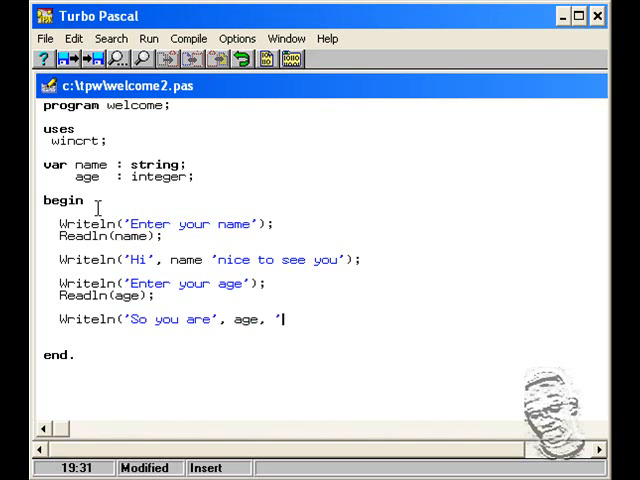
type("years")
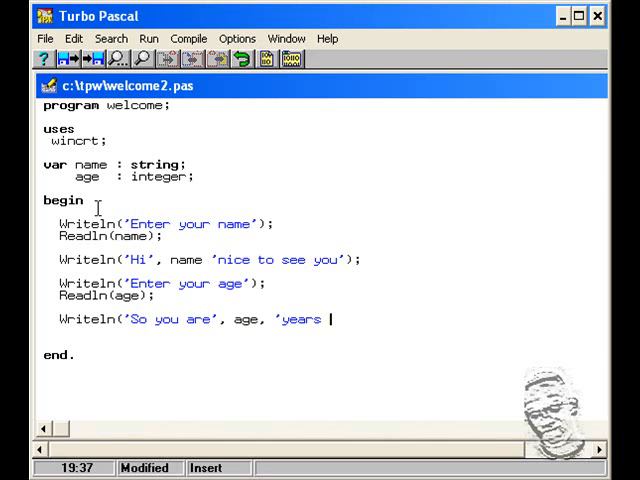
type("old');")
left_click(210, 259)
type(",")
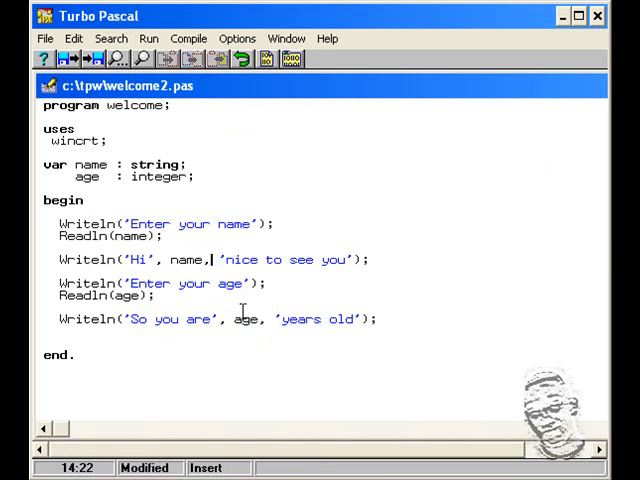
Step: Compile welcome2.pas using Compile > Compile
left_click(188, 38)
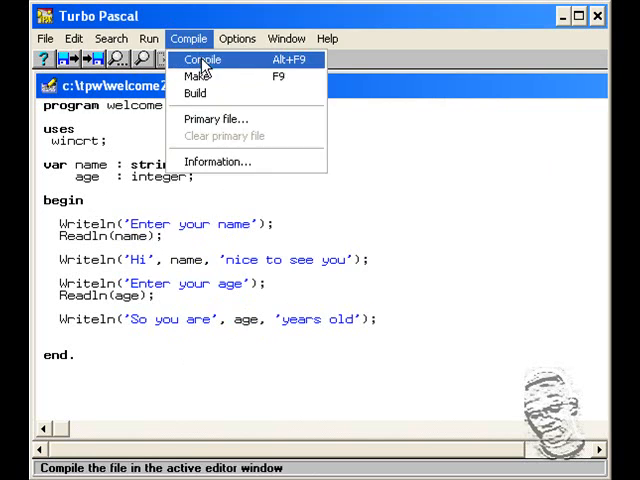
left_click(202, 59)
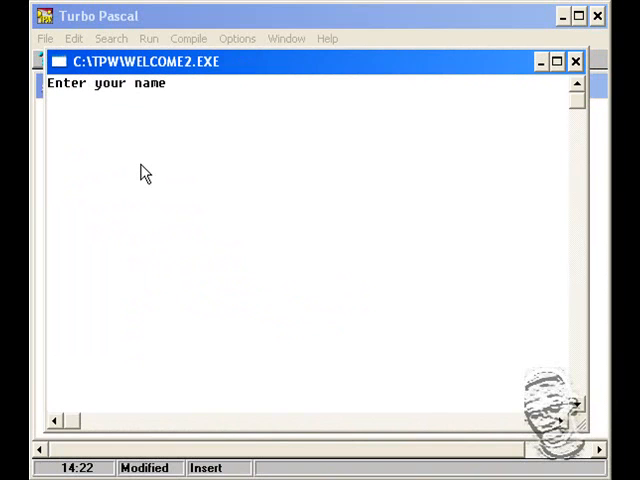
type("A")
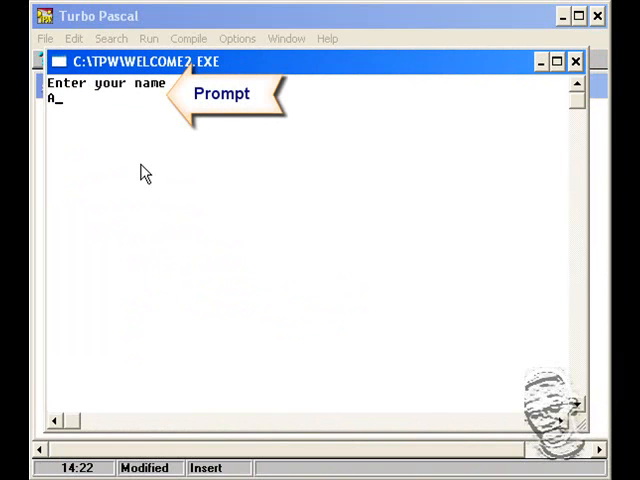
type("nd")
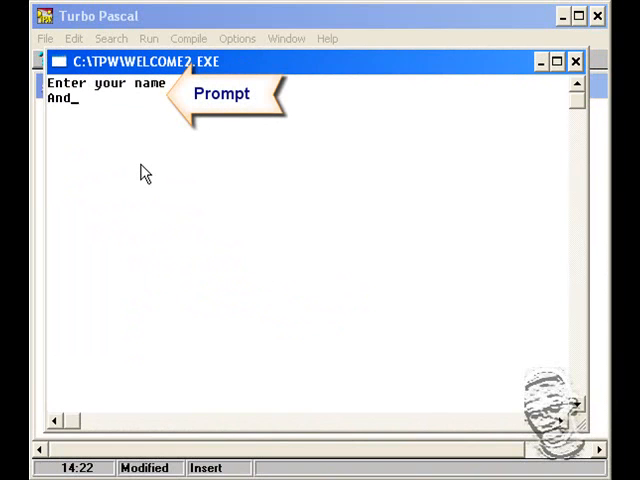
type("Andre Cadogan")
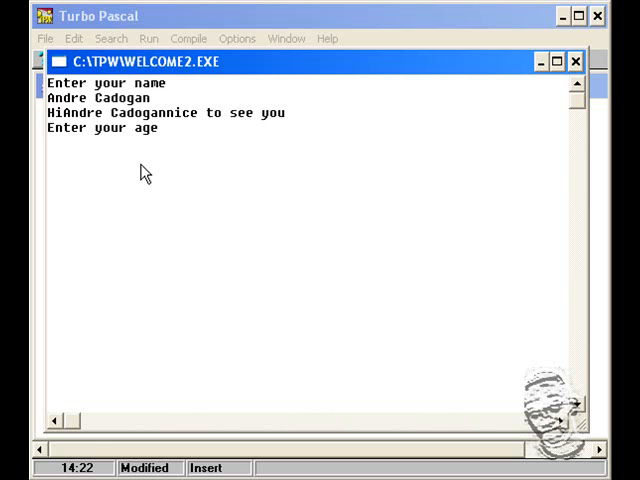
type("25")
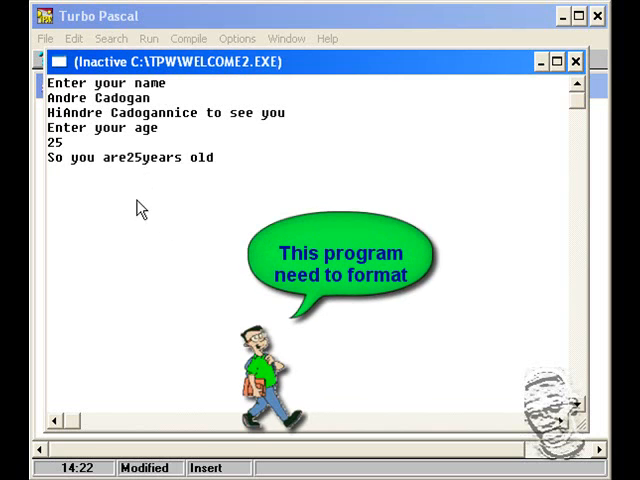
mouse_move(137, 170)
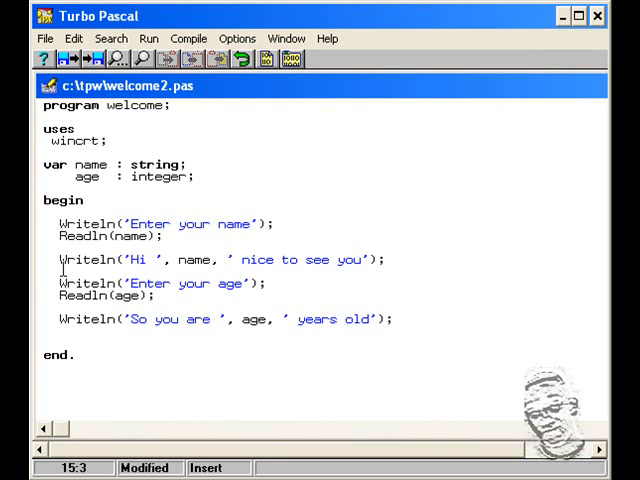
Step: Insert blank writeln lines around the greeting and after Readln(age)
type("writ")
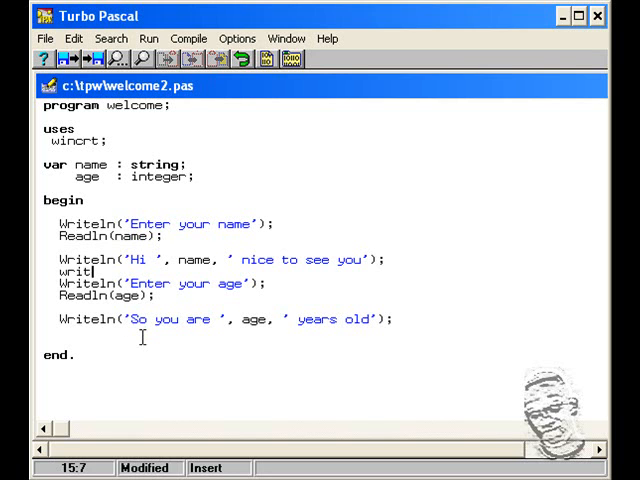
type("e")
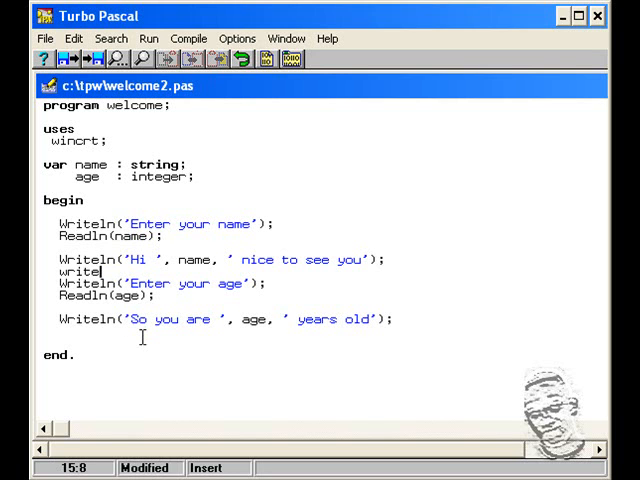
type("ln;")
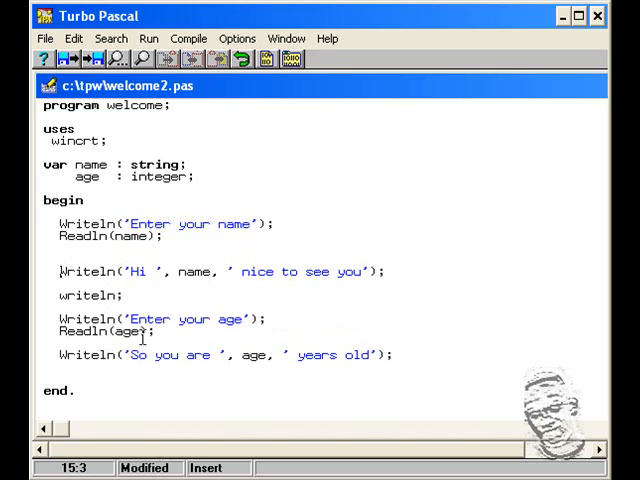
type("writ")
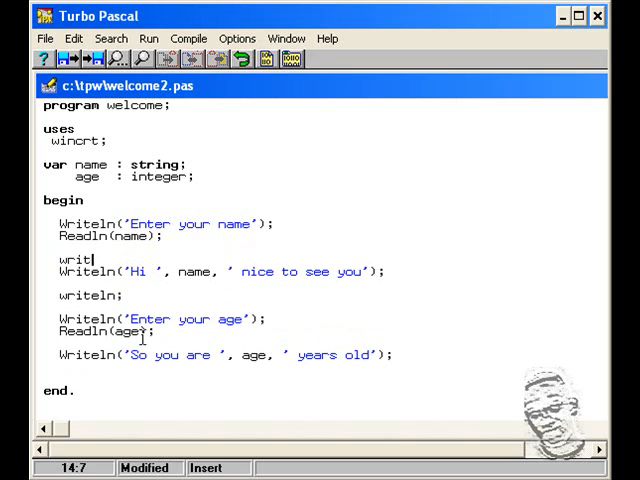
type("eln;")
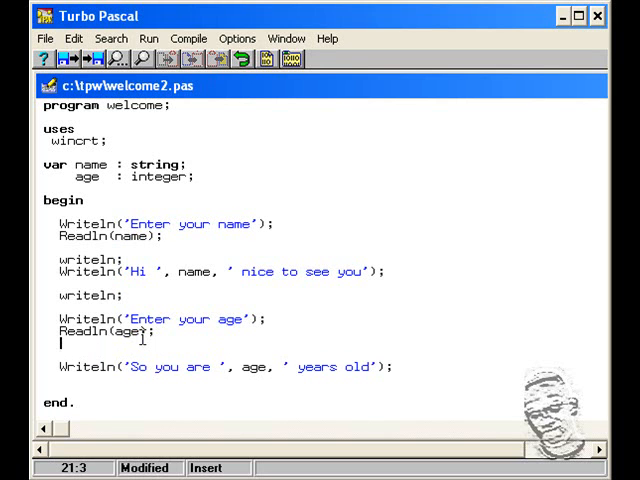
type("Wrie")
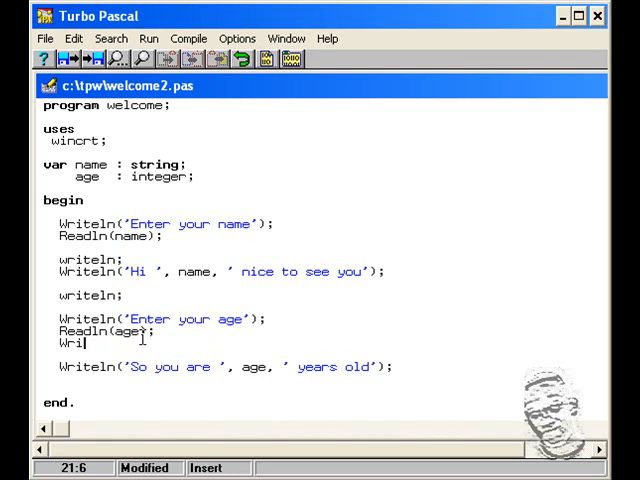
key("Backspace")
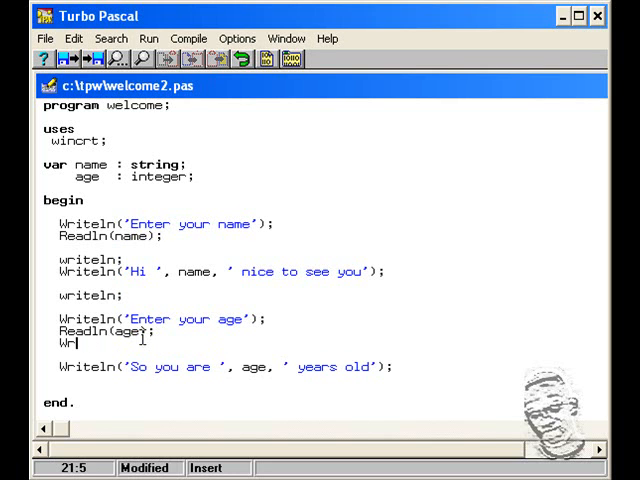
type("iteln;")
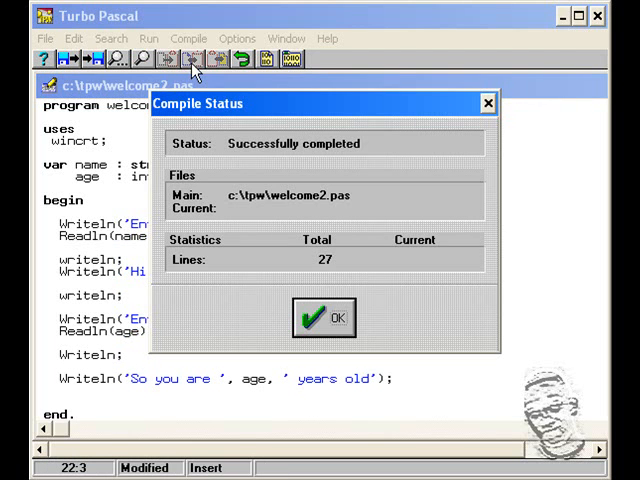
Step: Run welcome2, enter a name and age 17, then close the output window
left_click(148, 38)
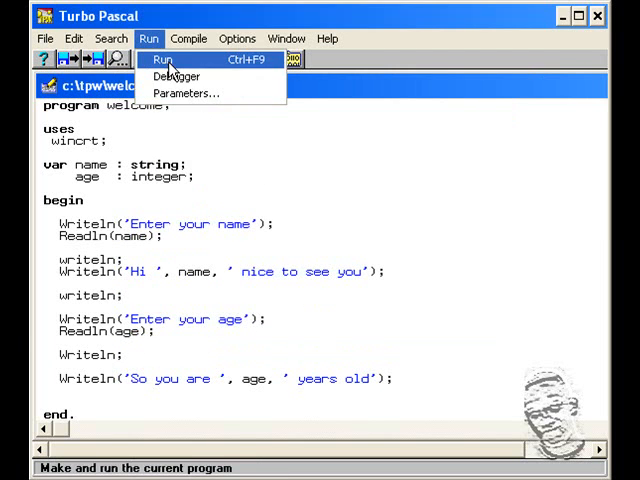
left_click(163, 59)
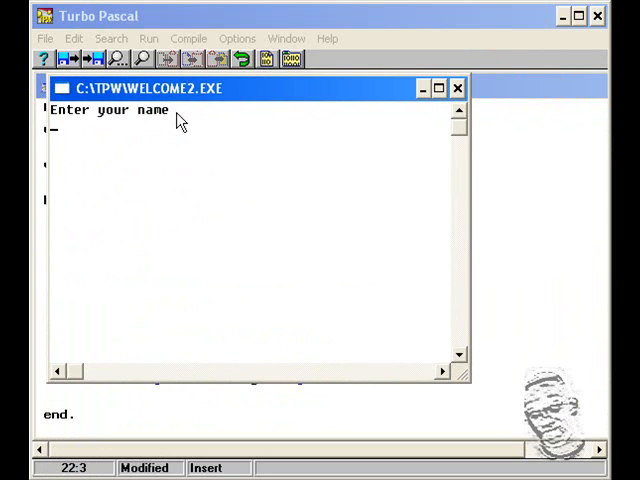
type("Eric Agard")
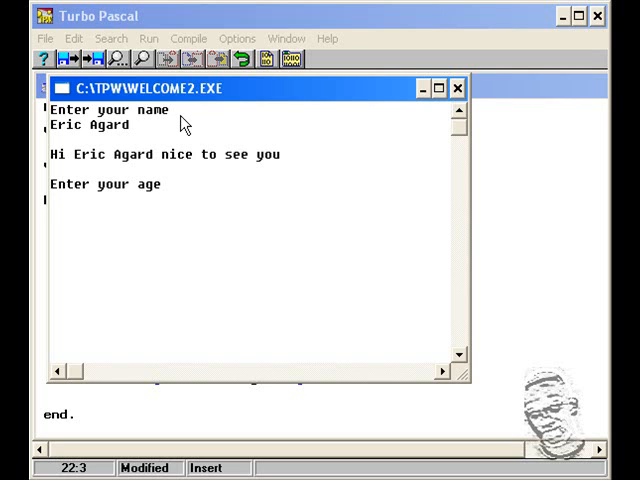
type("17")
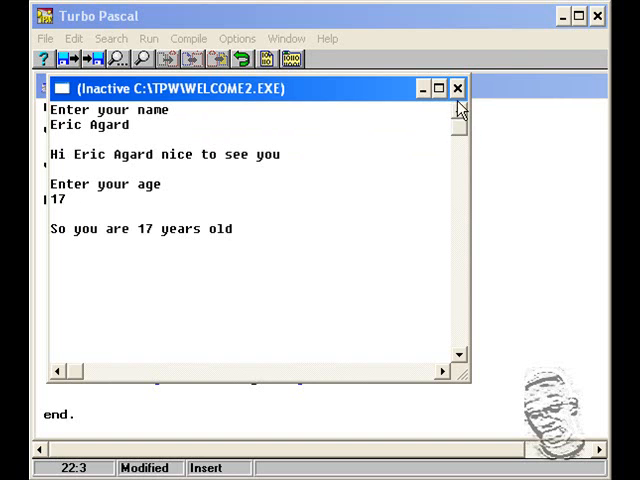
left_click(458, 88)
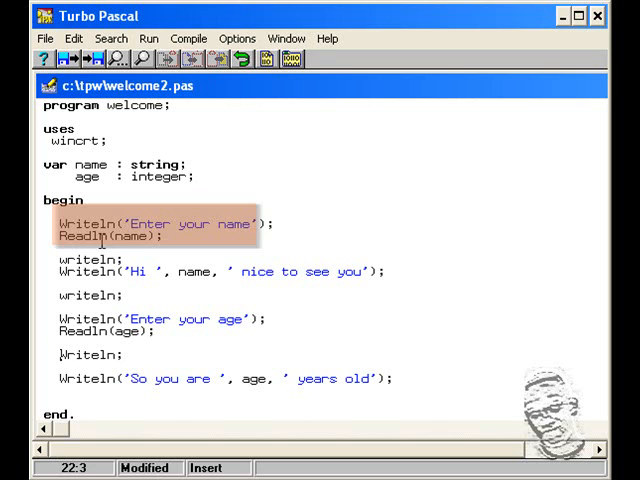
left_click(131, 239)
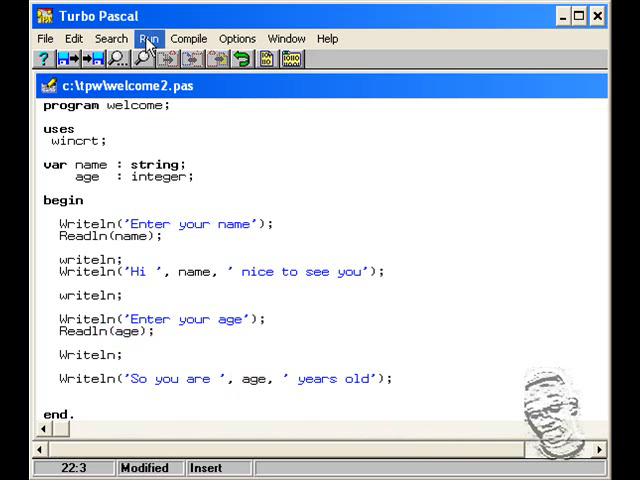
left_click(148, 38)
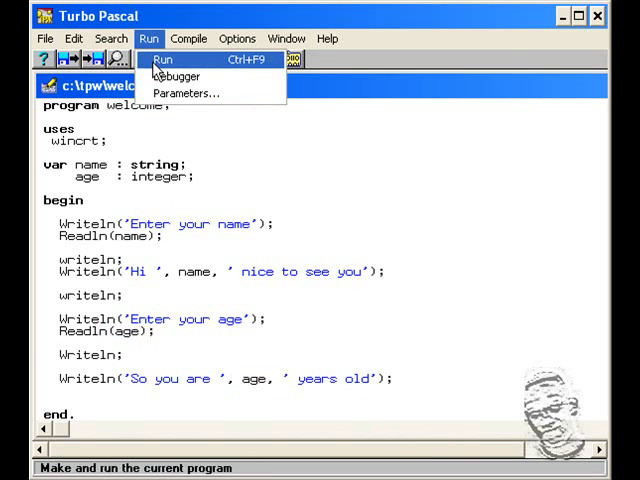
left_click(163, 59)
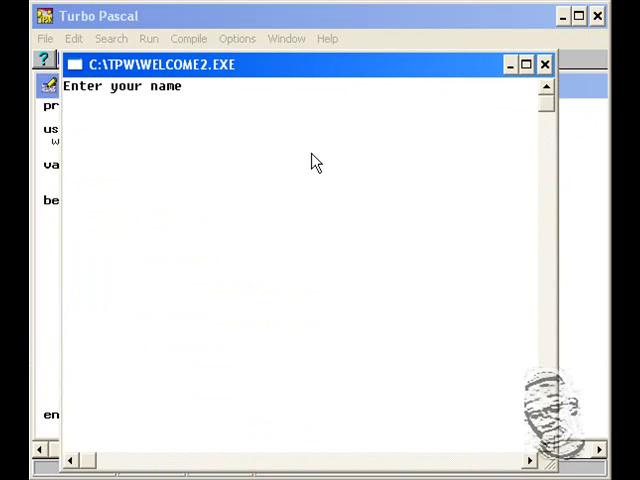
type("Sher")
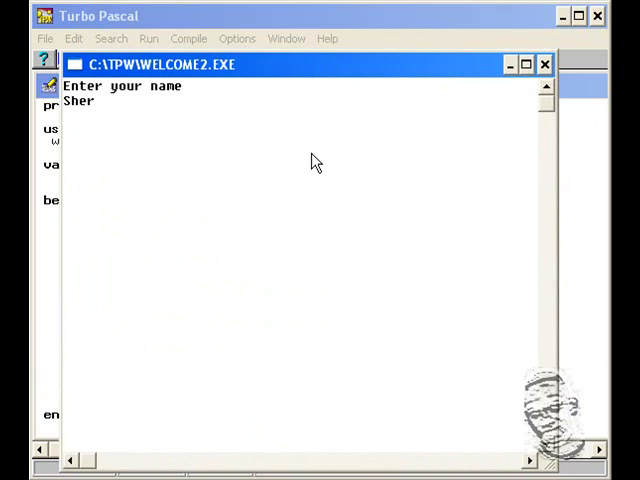
type("win T")
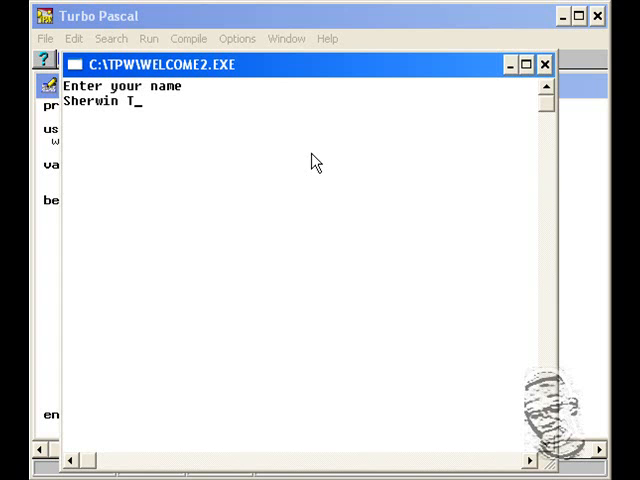
type("homad")
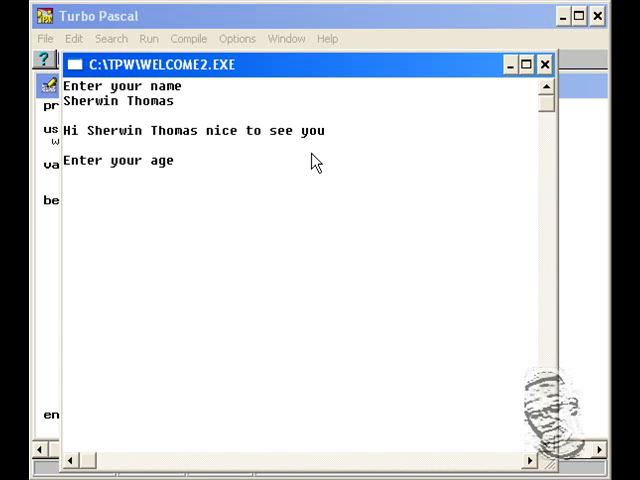
type("1")
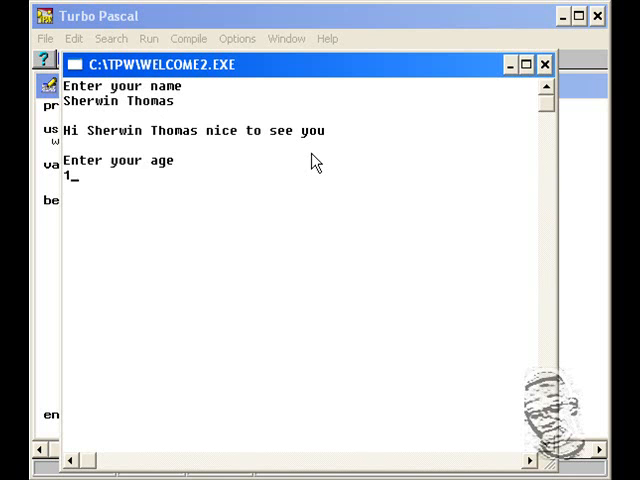
type("8")
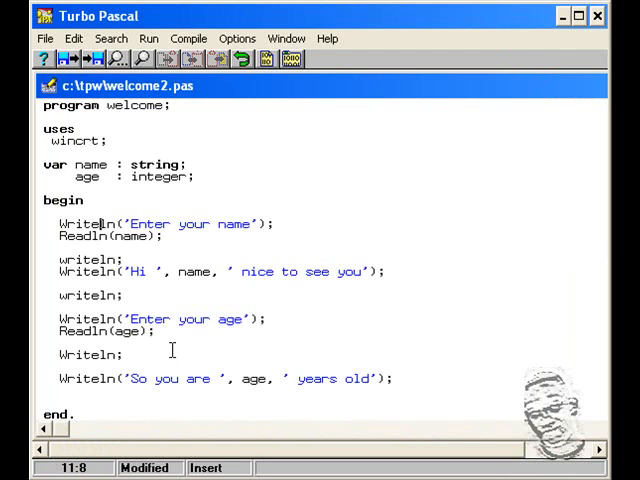
mouse_move(153, 357)
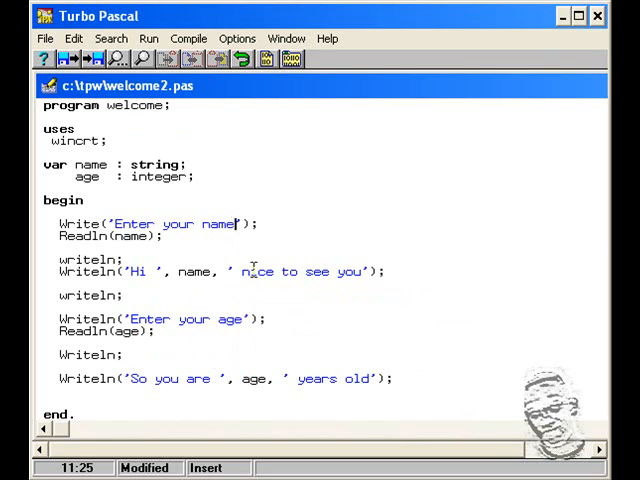
Step: Add the colon so the prompt reads Write('Enter your name: ')
type(":")
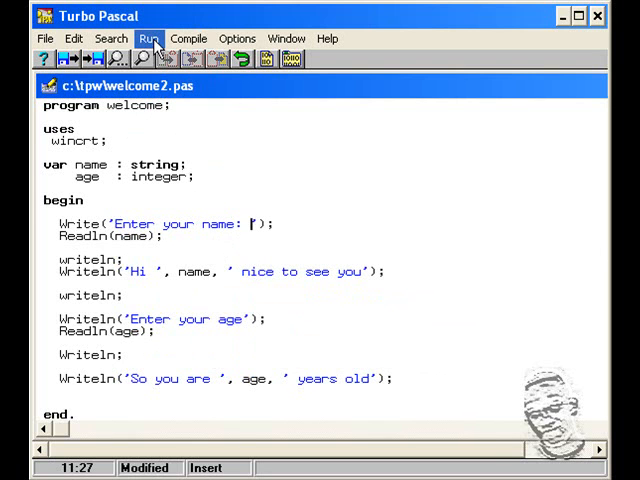
Step: Run welcome2, entering 'And' at the inline name prompt and 18 as the age
left_click(148, 38)
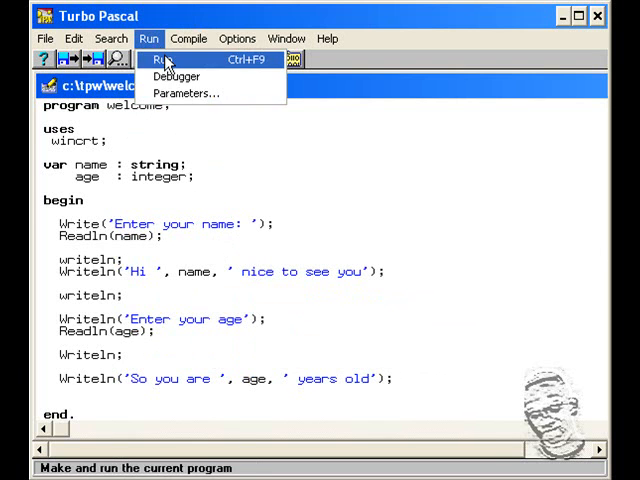
left_click(160, 60)
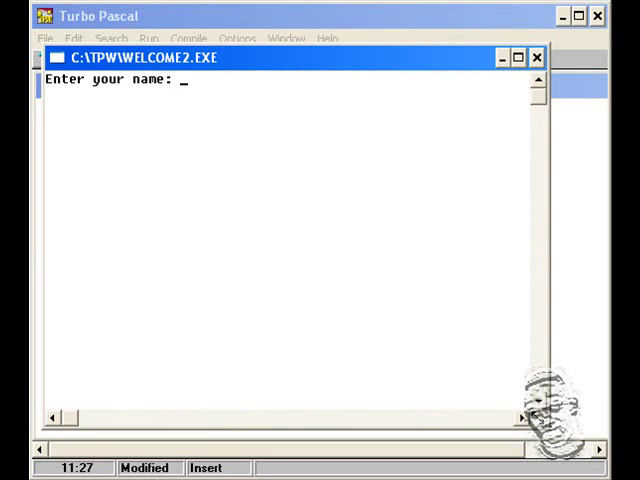
mouse_move(193, 138)
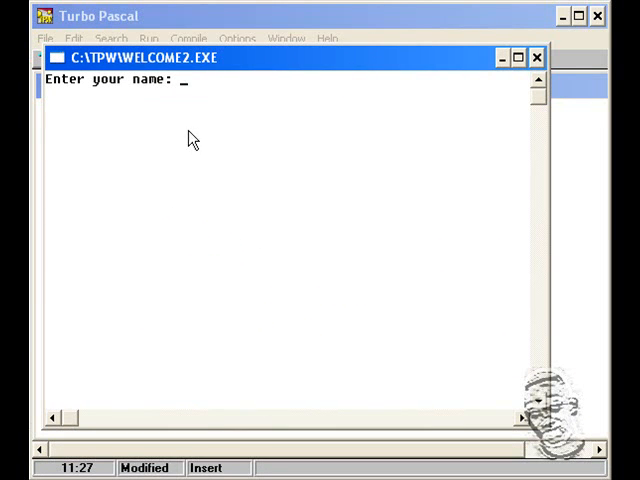
type("Andre Cadogan")
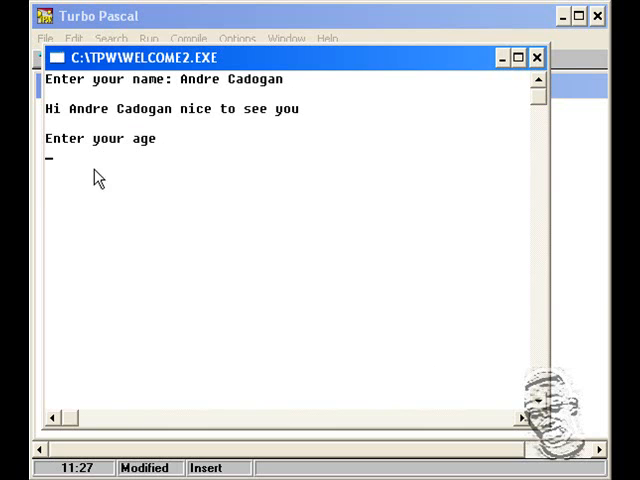
mouse_move(62, 162)
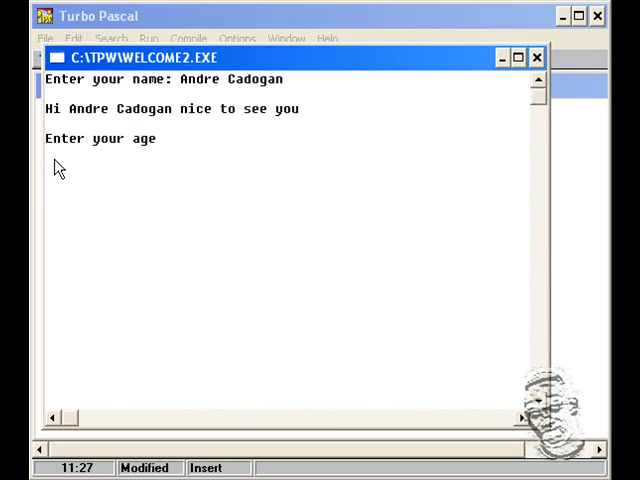
type("18")
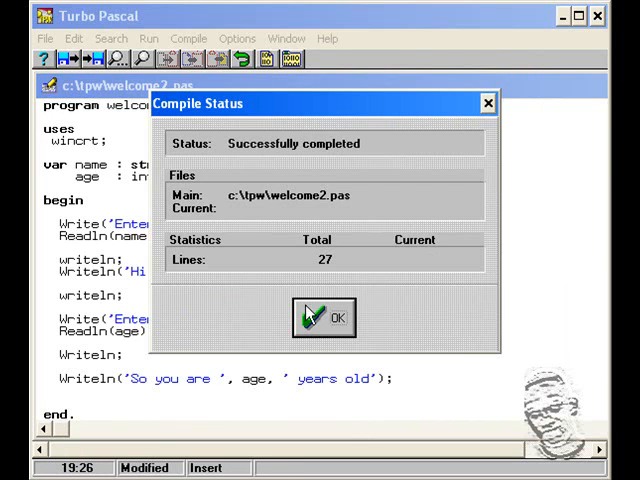
Step: Dismiss the compile report and rerun welcome2 with name 'An' and age 25, correcting a mistyped digit
left_click(322, 317)
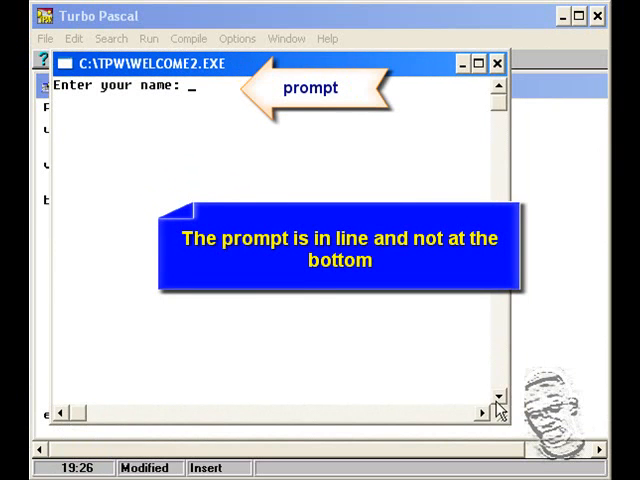
type("Andre Cadogan")
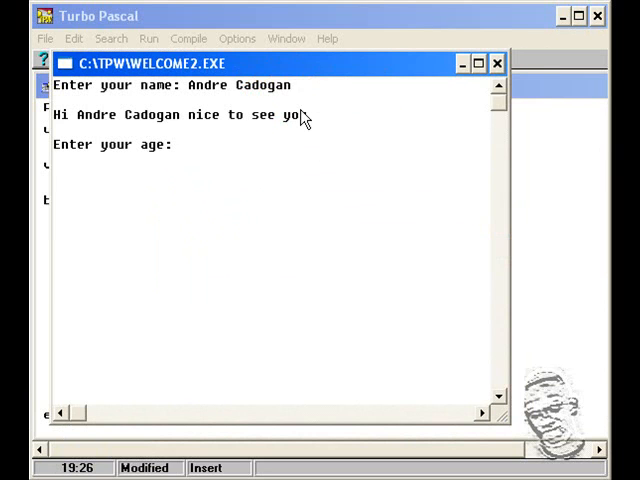
type("1")
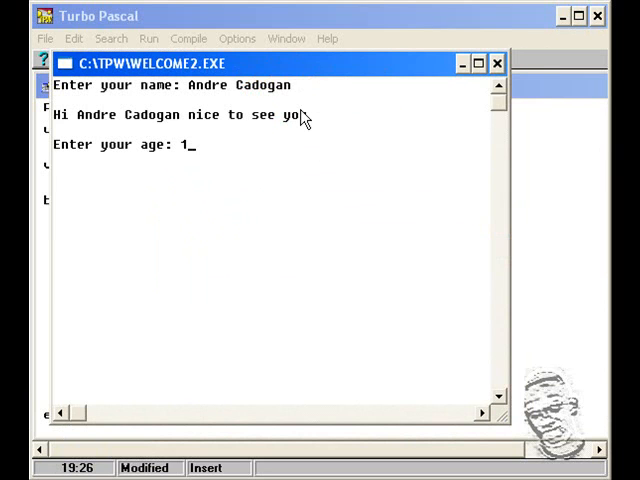
key("backspace")
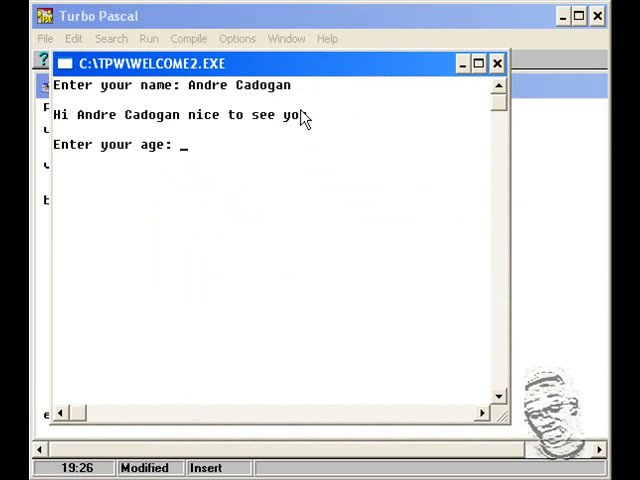
type("25")
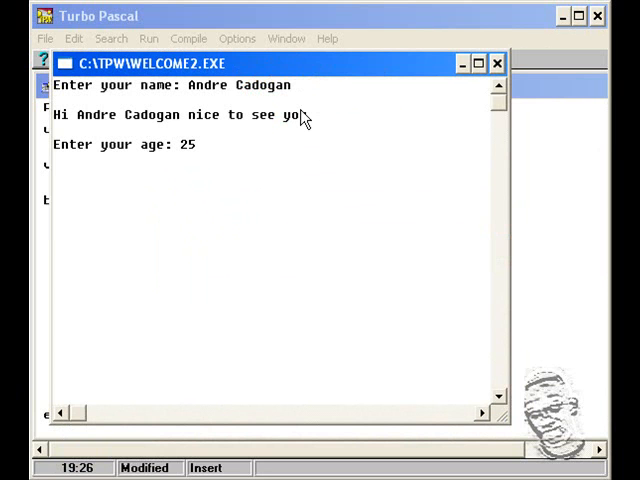